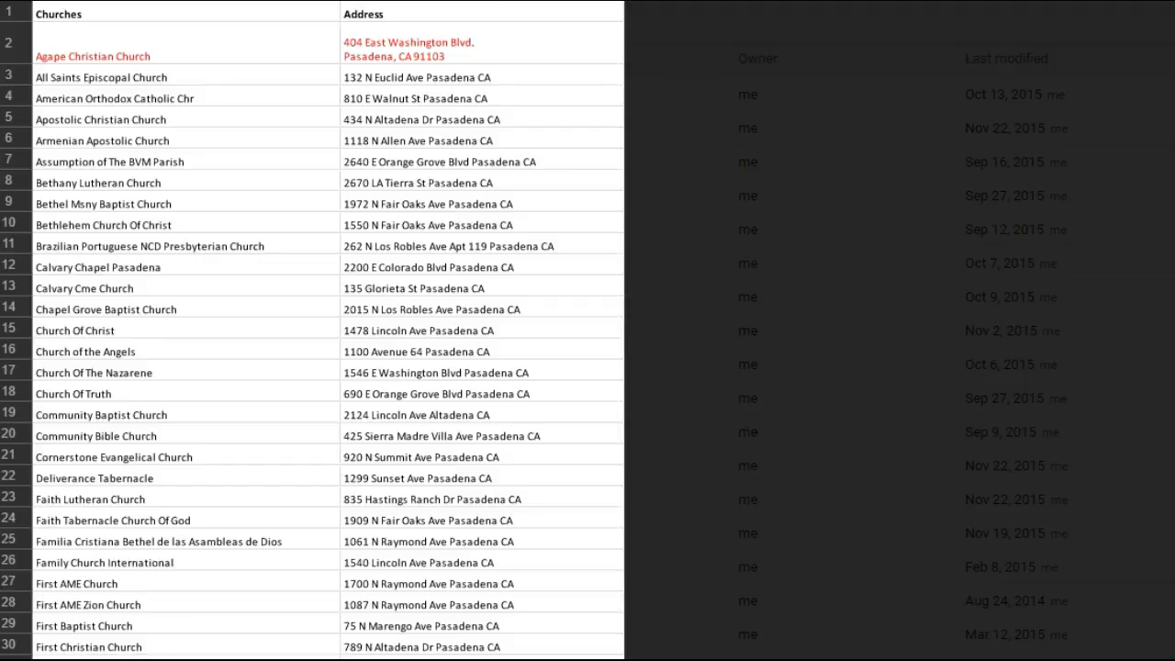
scroll(down, 3)
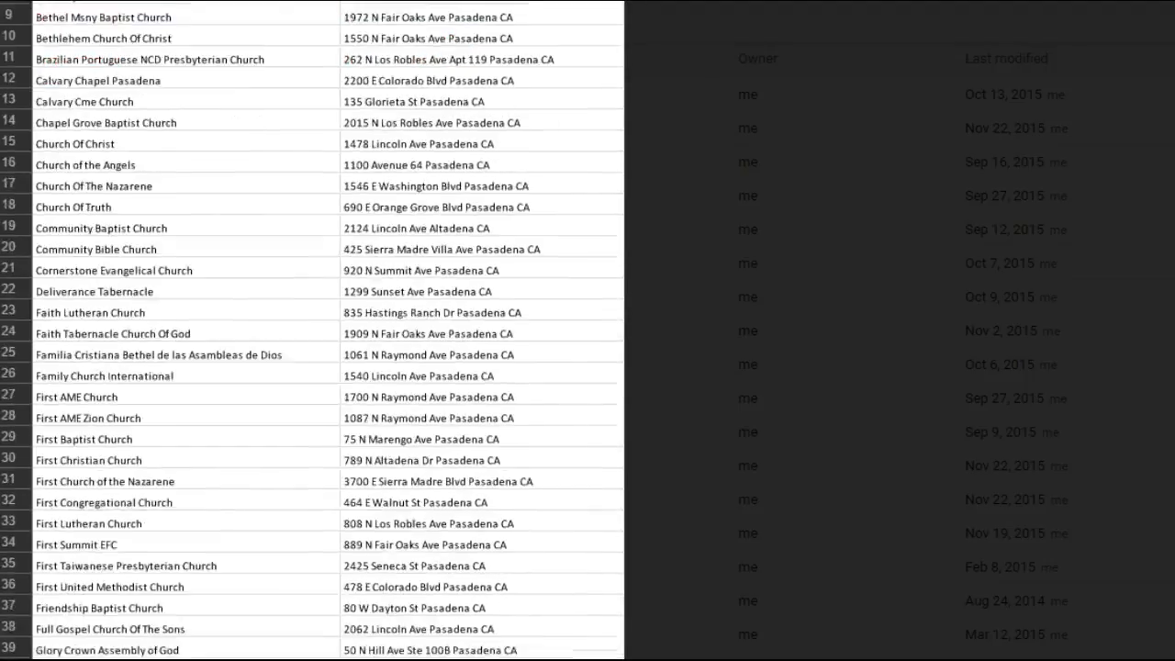
scroll(down, 3)
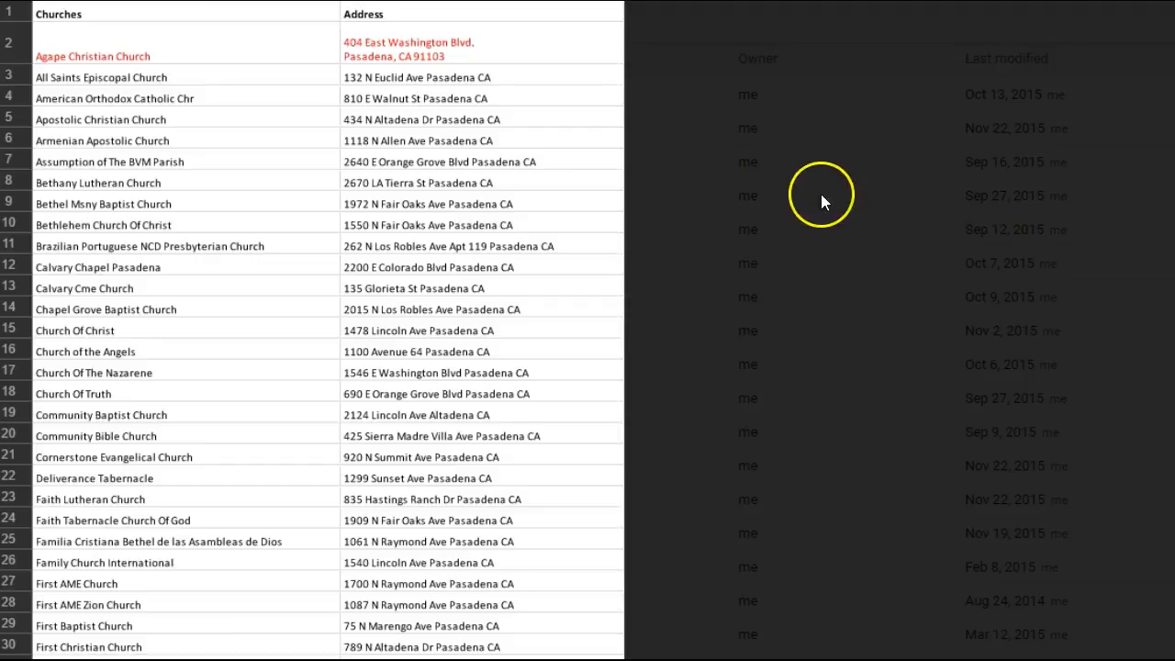
mouse_move(254, 449)
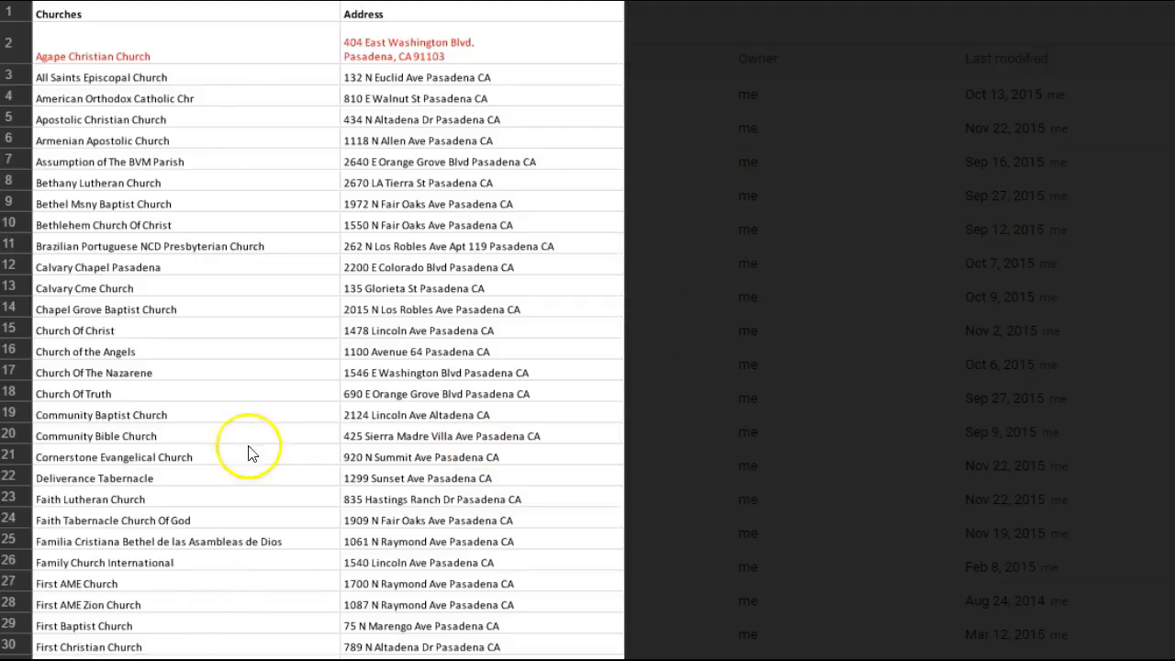
mouse_move(266, 620)
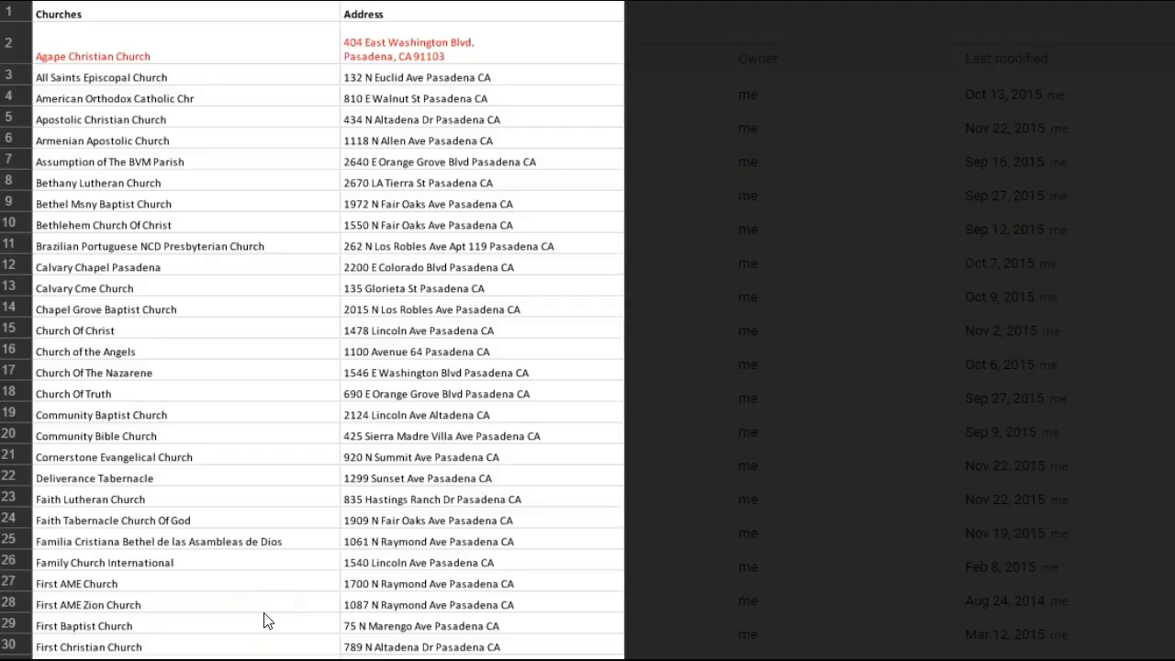